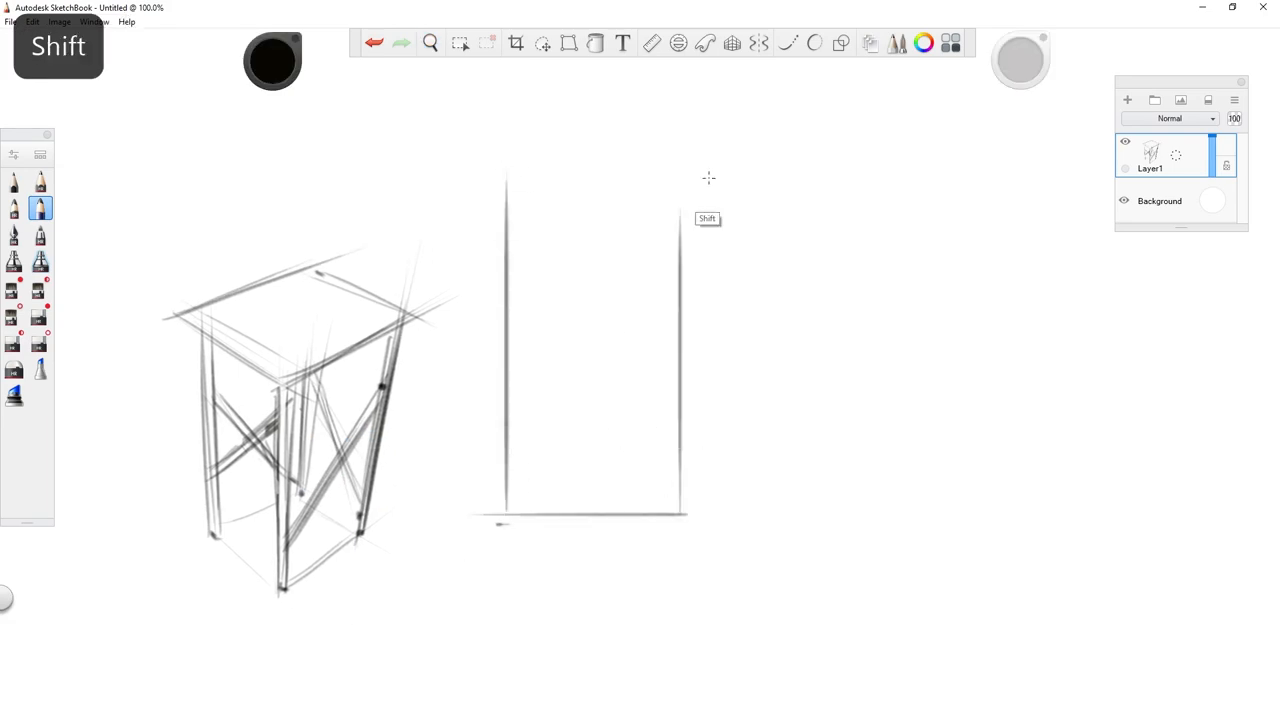
Pencil in a front-view stool with slab seat, tapered legs and footrest crossbar.
drag(490, 170, 700, 520)
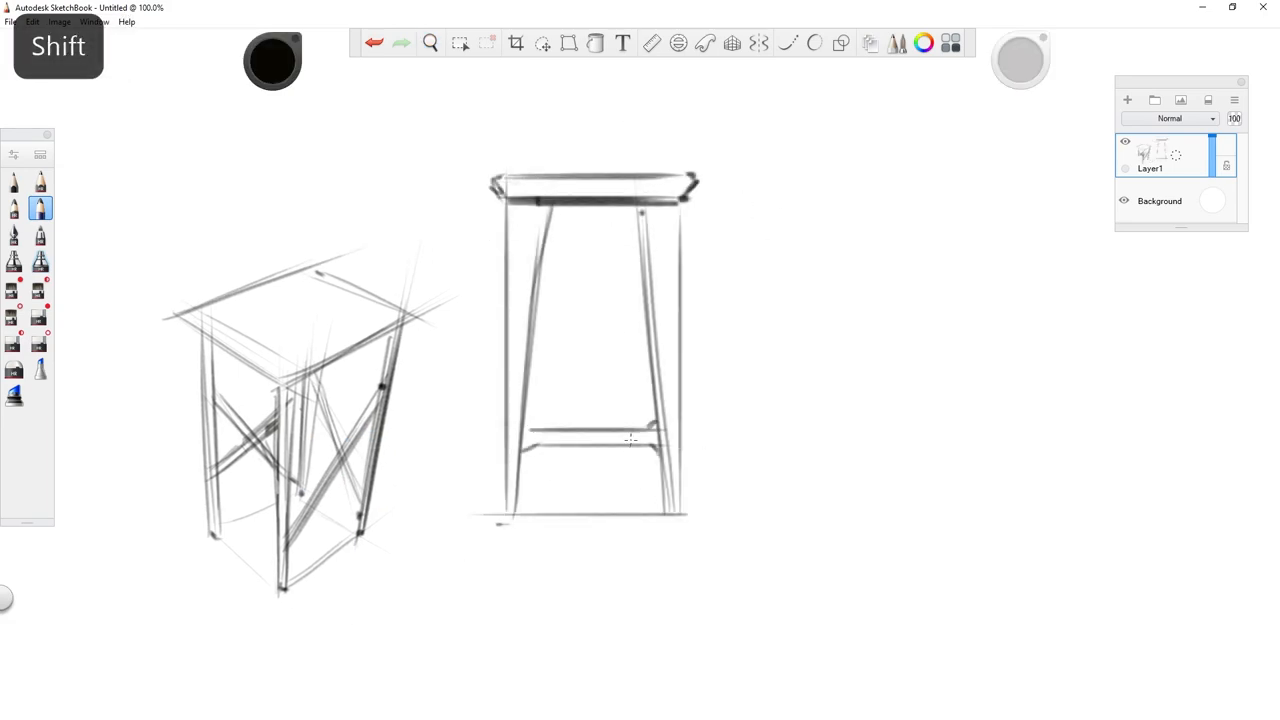
click(430, 43)
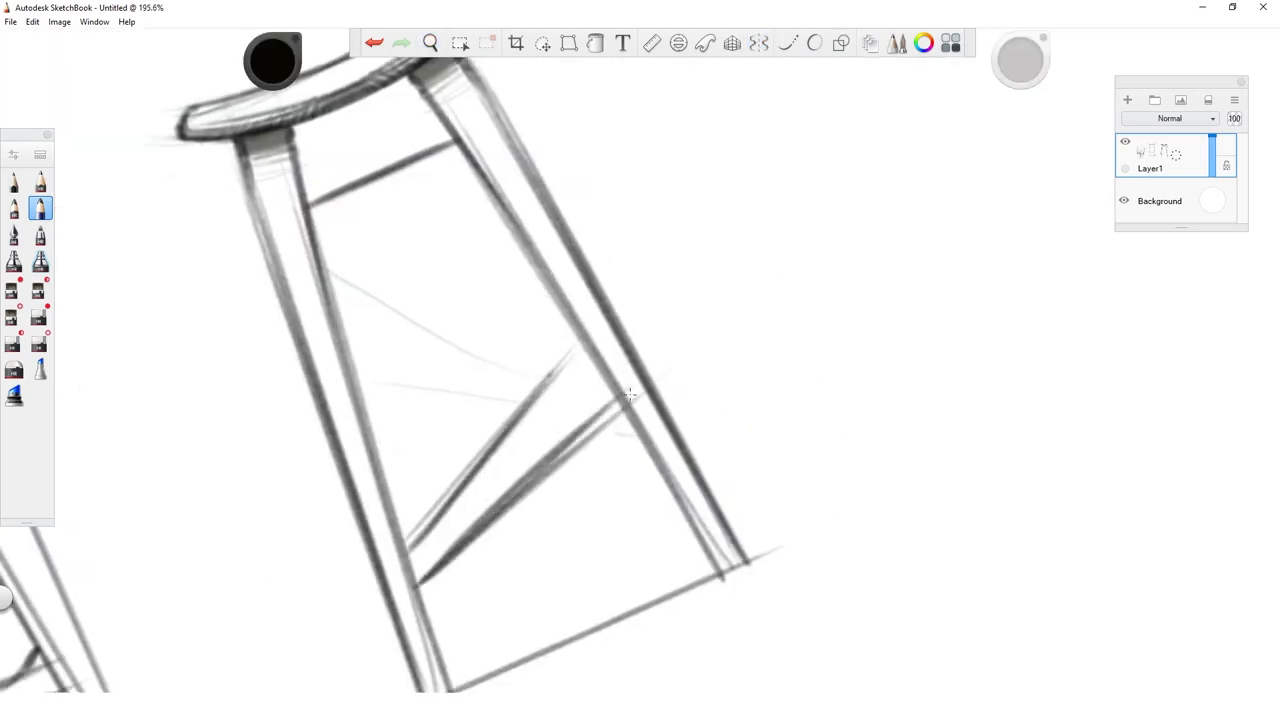
Turn on X Symmetry and draw the mirrored rectangular-frame stool front view.
click(430, 42)
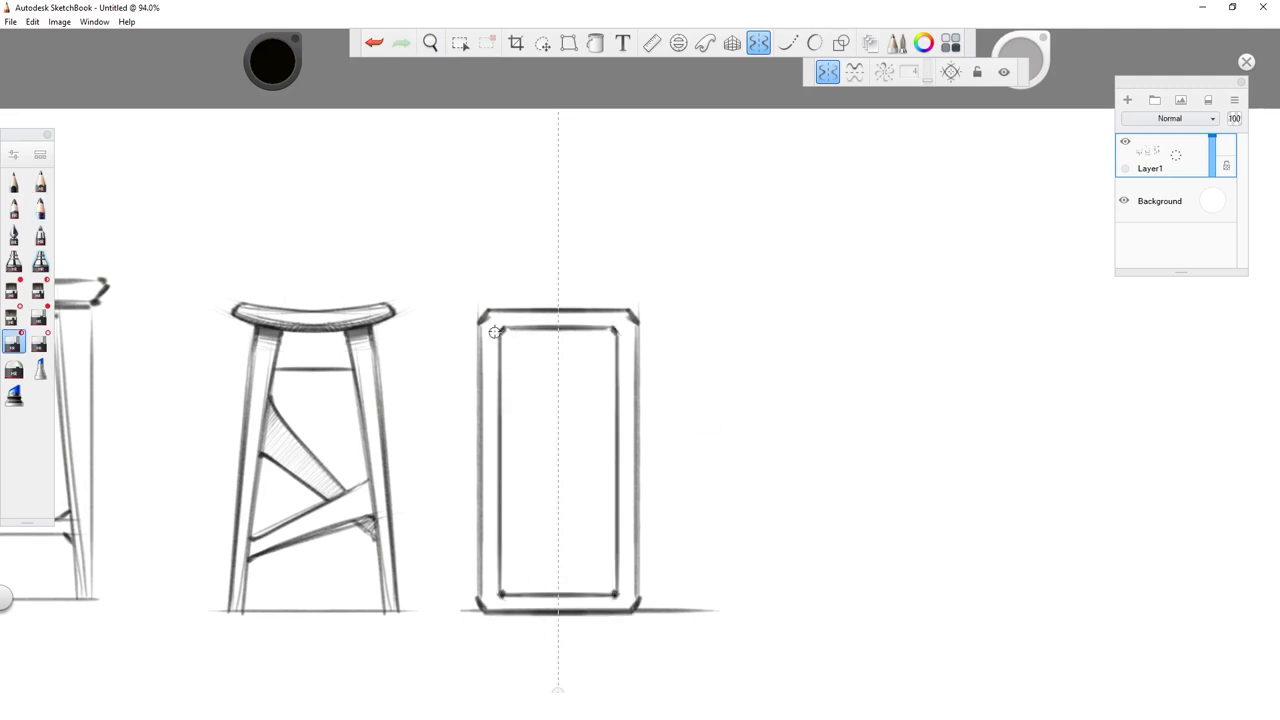
Turn off symmetry and block in the tall block stool in perspective with rounded edges.
click(40, 207)
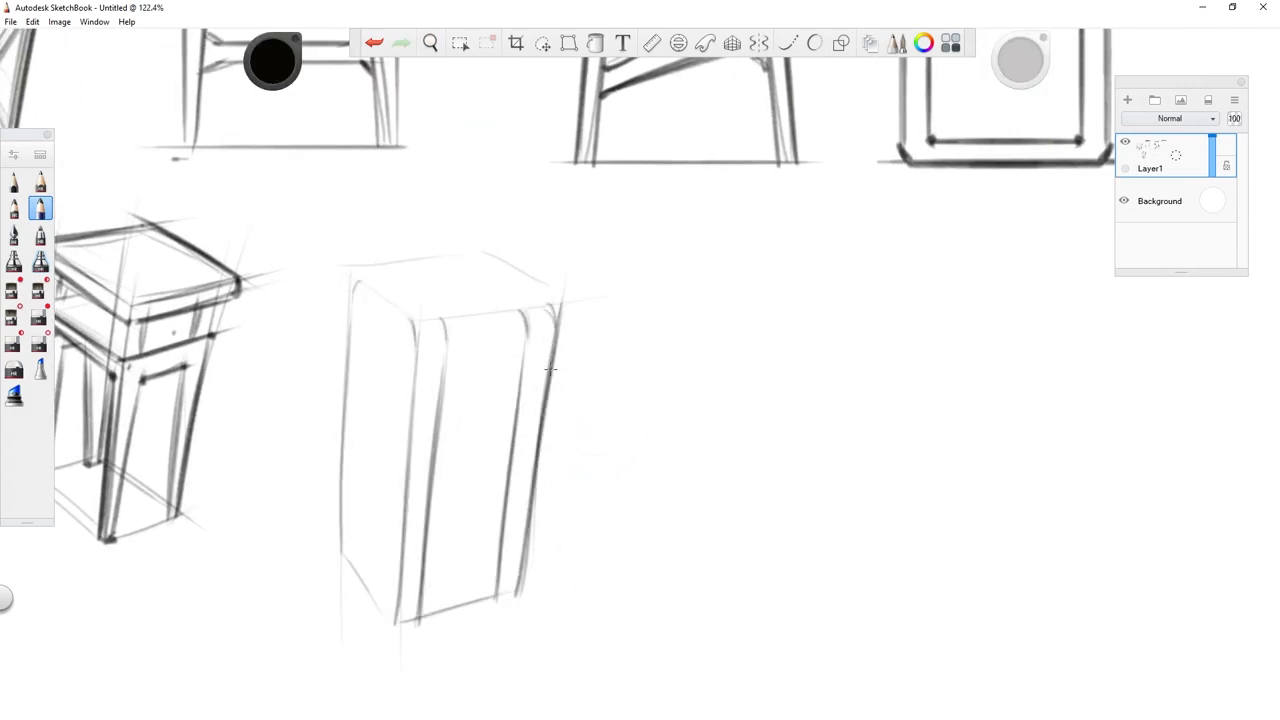
Pencil the Z-shaped cantilever profile and a box-form stool topped with a seat slab.
click(430, 42)
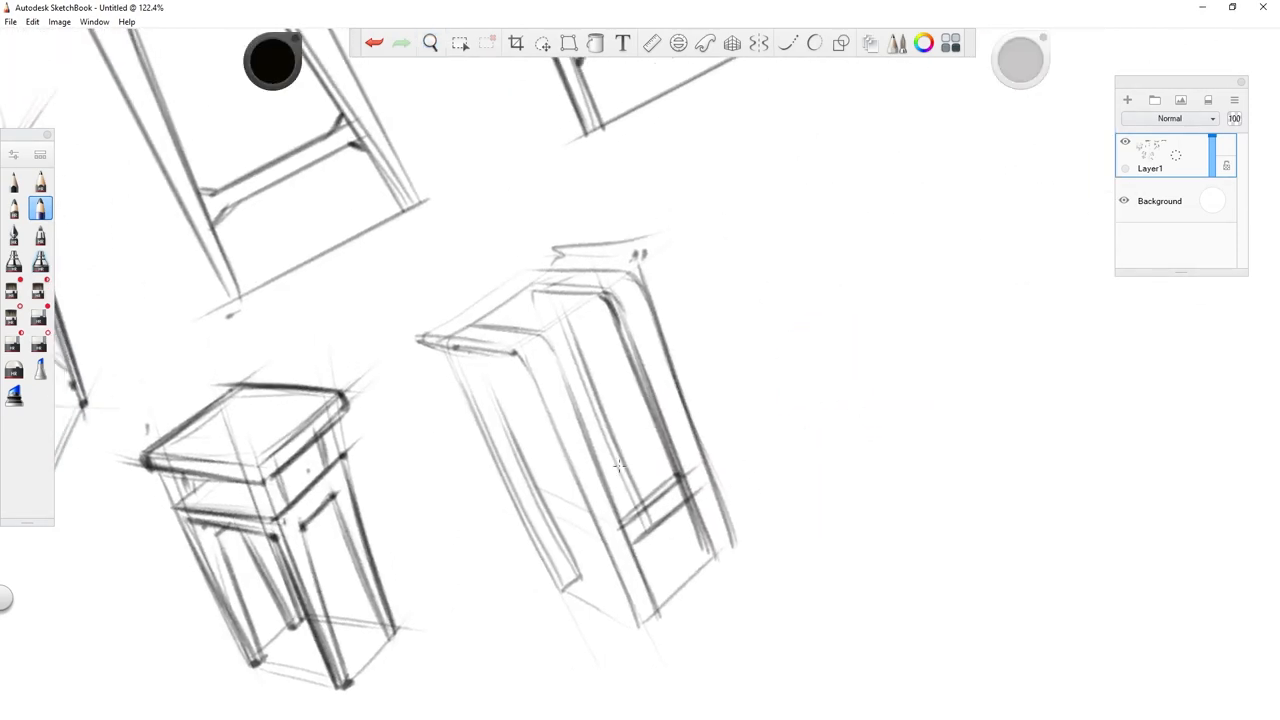
click(430, 42)
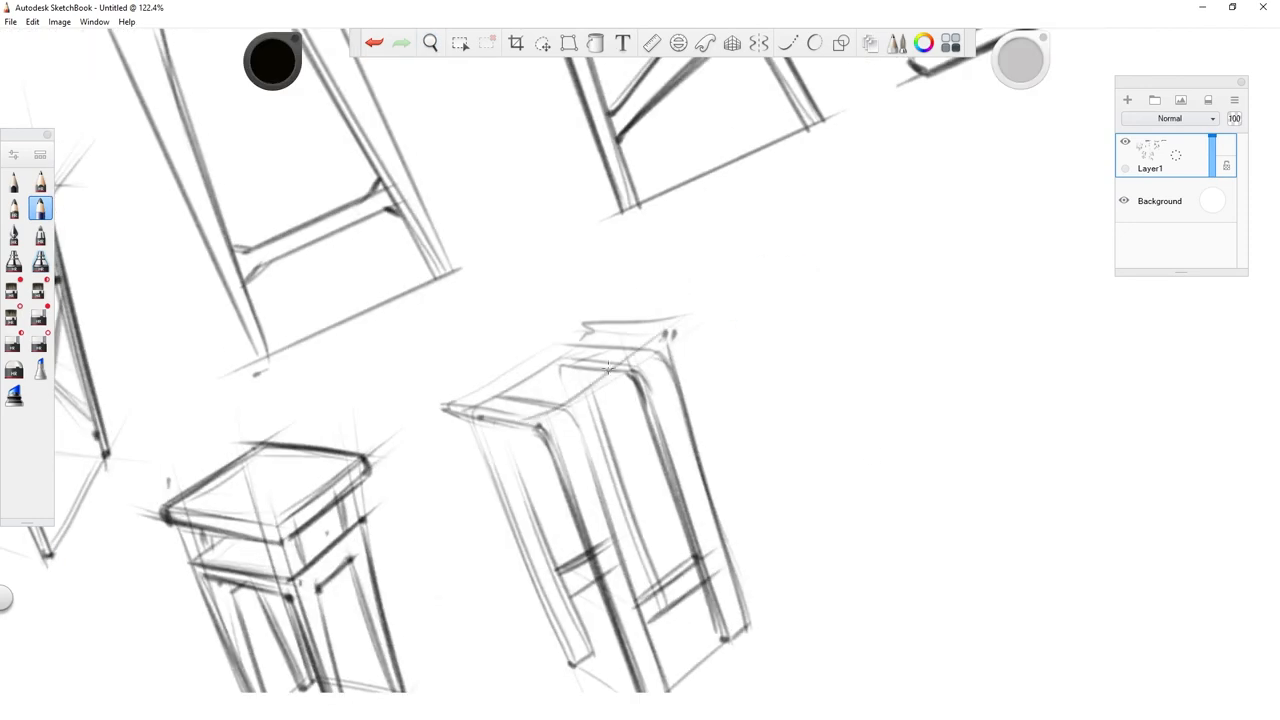
click(430, 42)
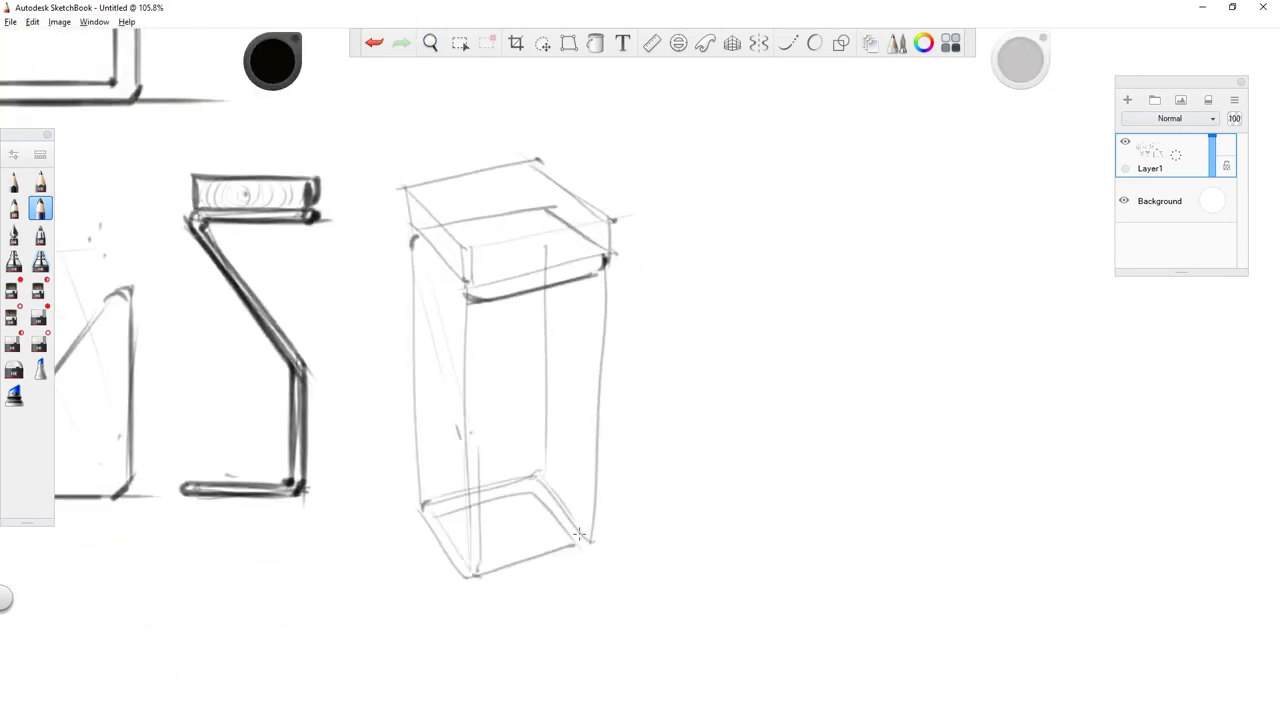
Zoom in on the braced frame sketch and ink bold rounded tube legs over it.
click(430, 42)
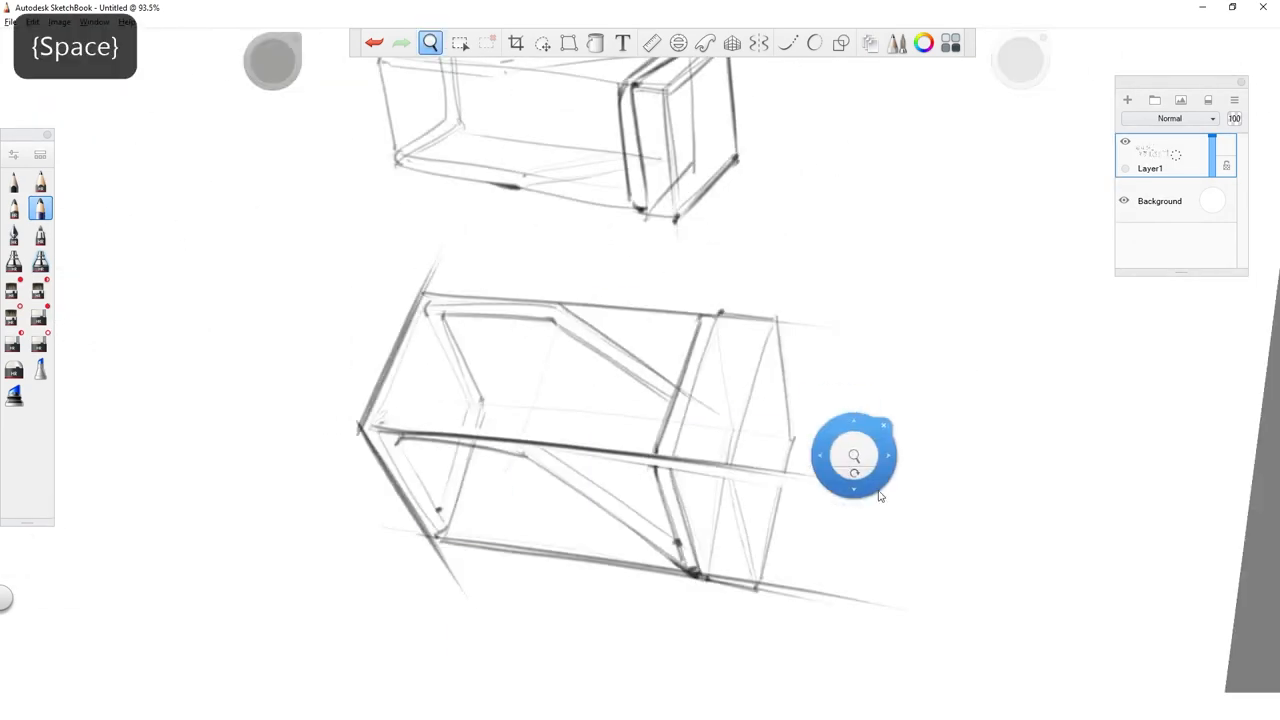
drag(854, 455, 977, 465)
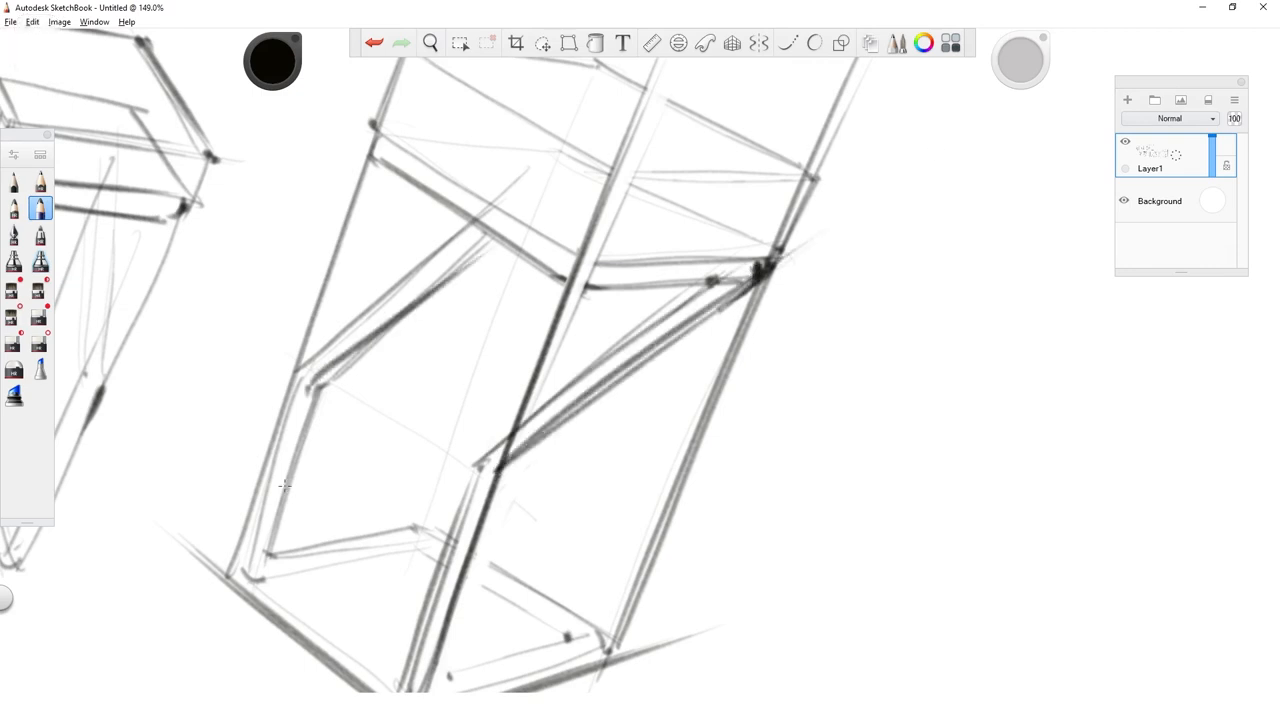
key(space)
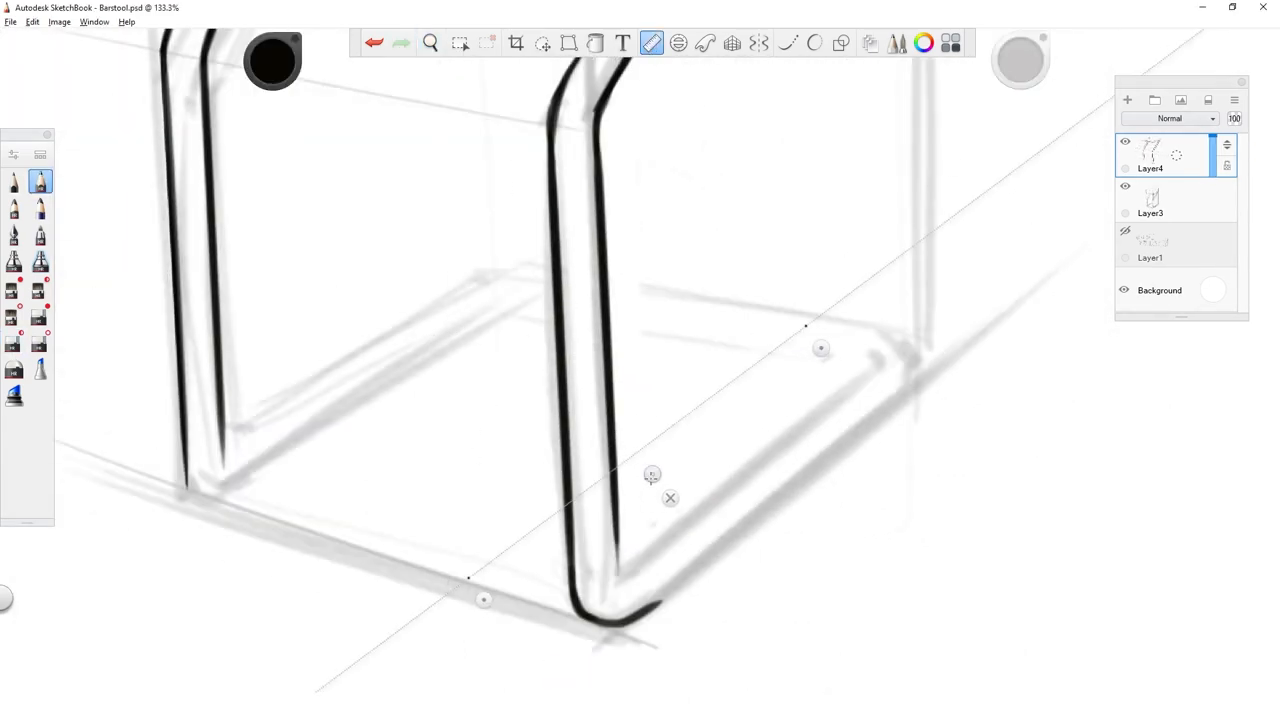
Ink a straight ruler-guided edge along the stool's lower tube frame.
drag(605, 610, 905, 320)
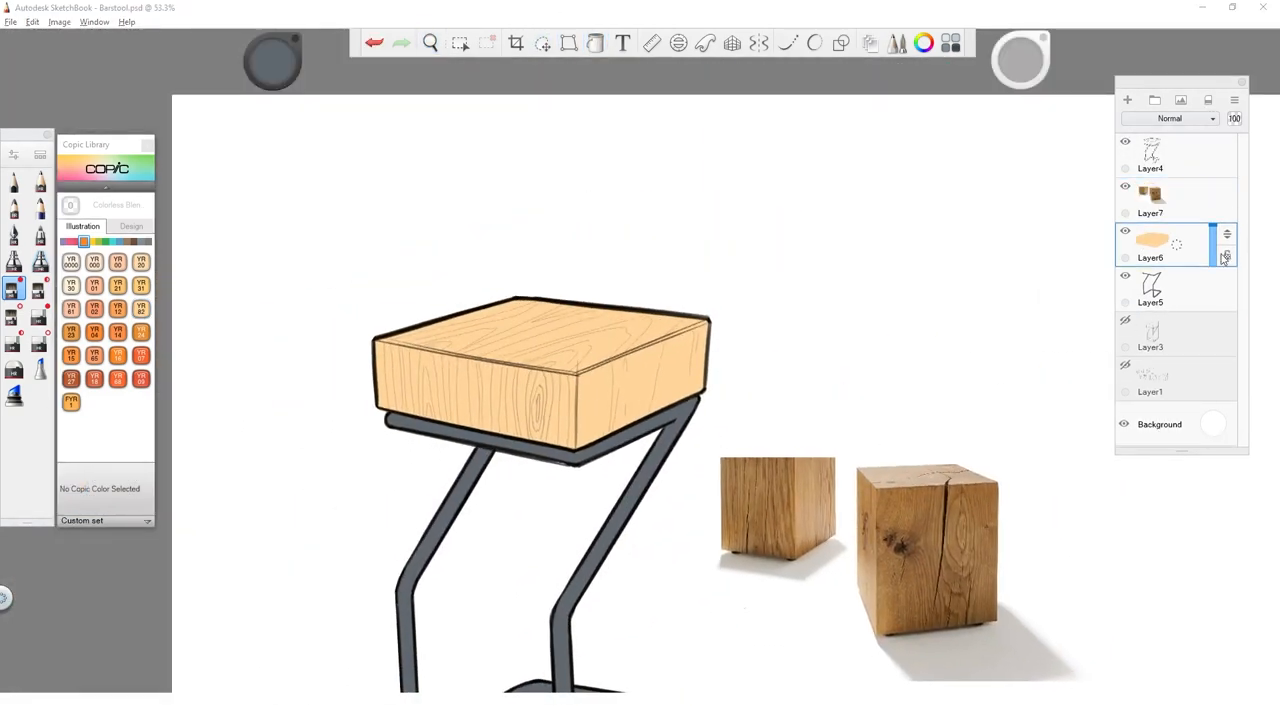
On Layer6, paint dark brown E47 grain streaks across the seat's front face.
click(460, 43)
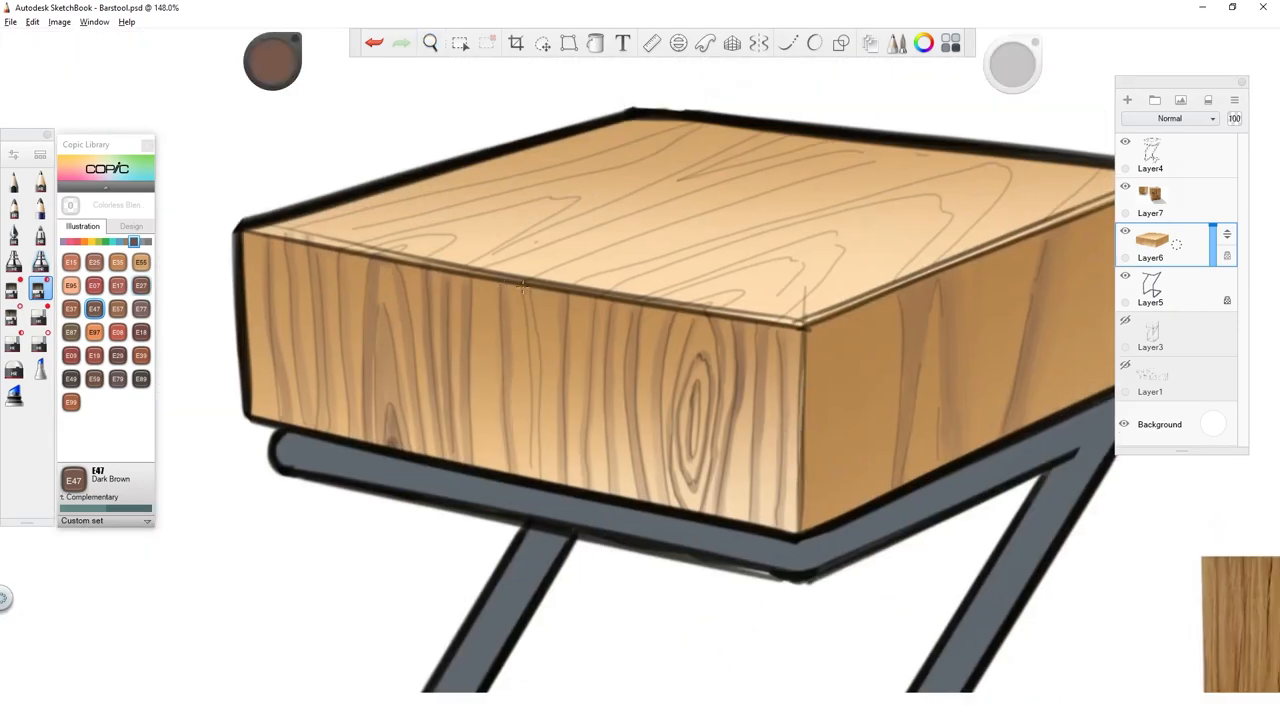
Tint the wood grain with Light Mahogany E07 and darken the knot's centre.
click(94, 285)
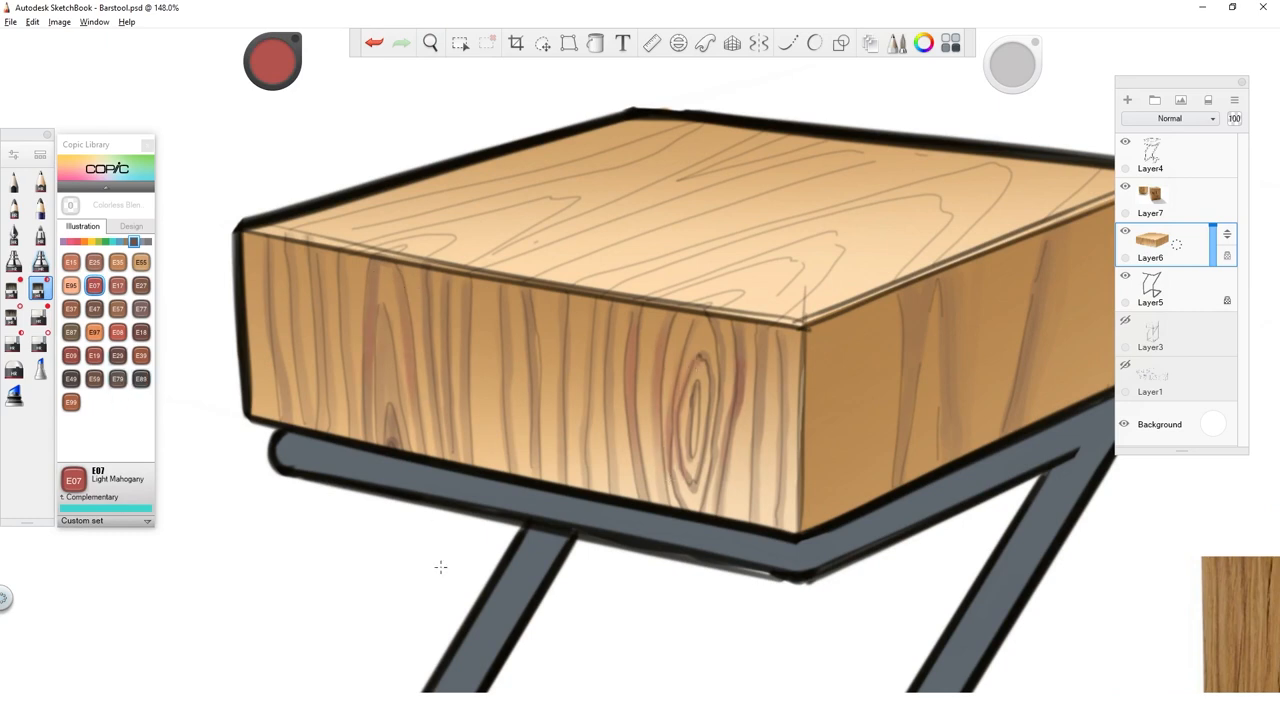
click(117, 378)
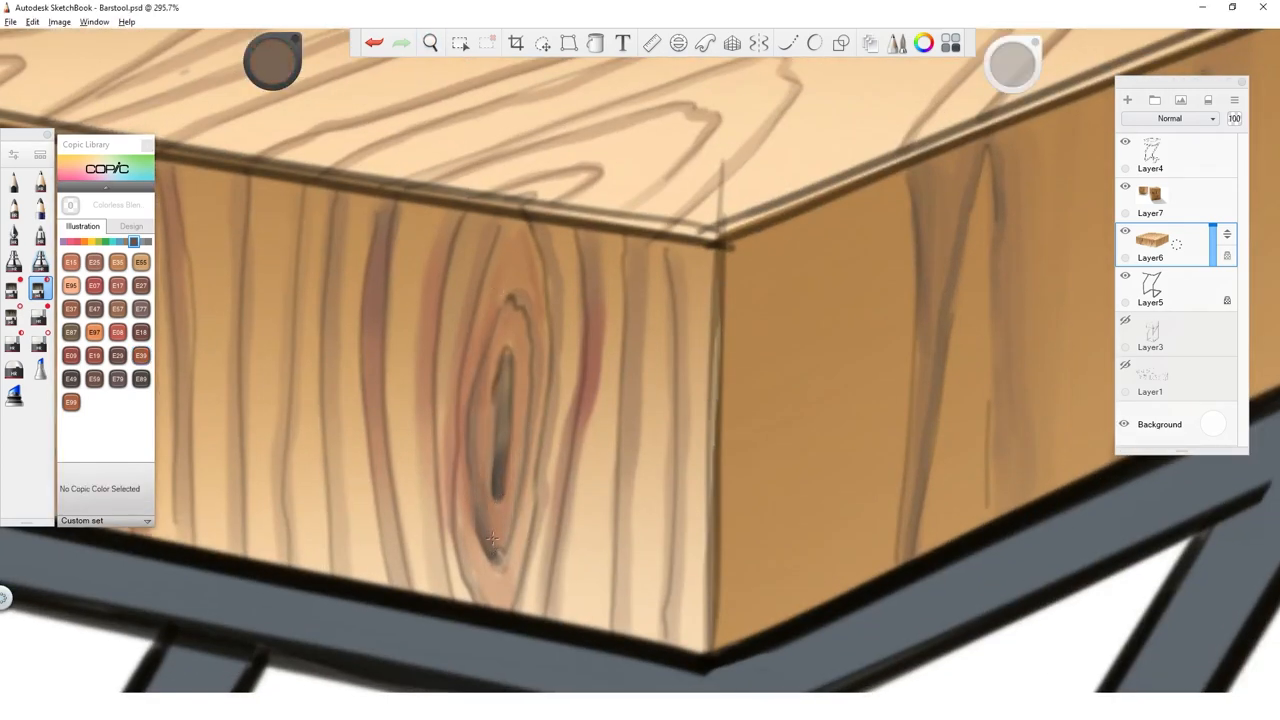
drag(493, 538, 533, 590)
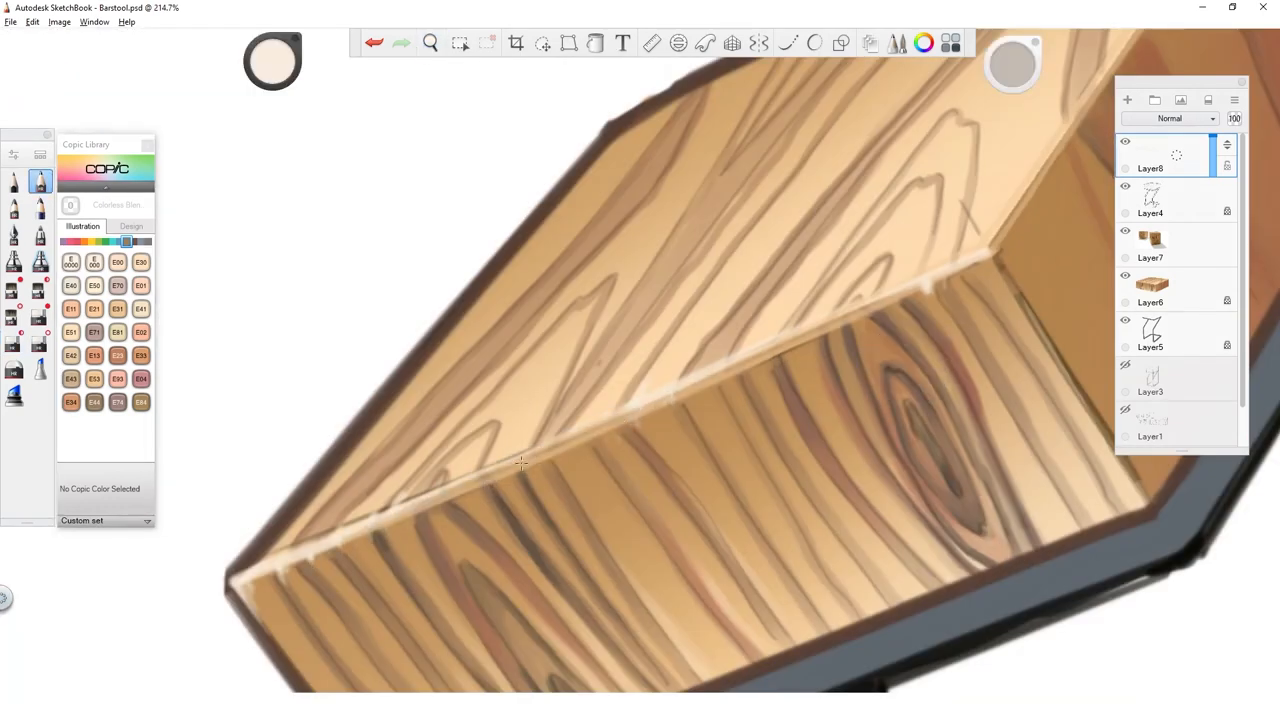
Paint cream highlights along the seat edges, darken top grain lines, then zoom out.
click(430, 42)
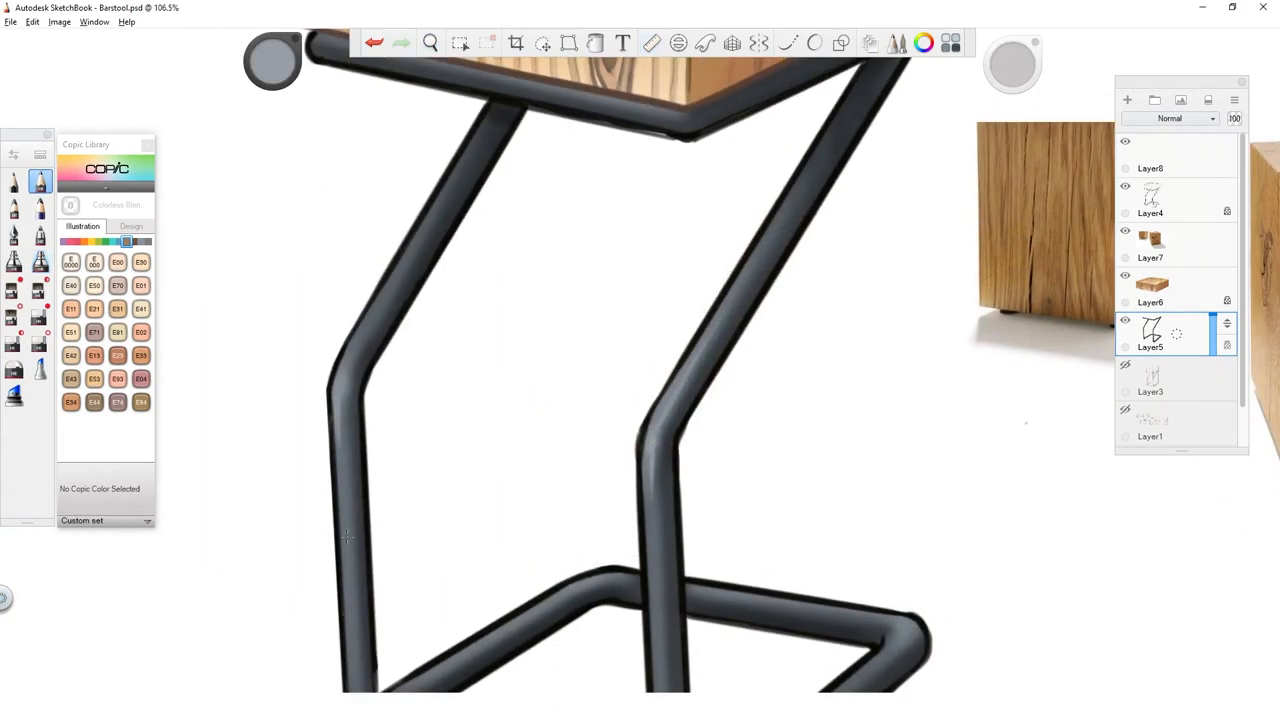
click(430, 43)
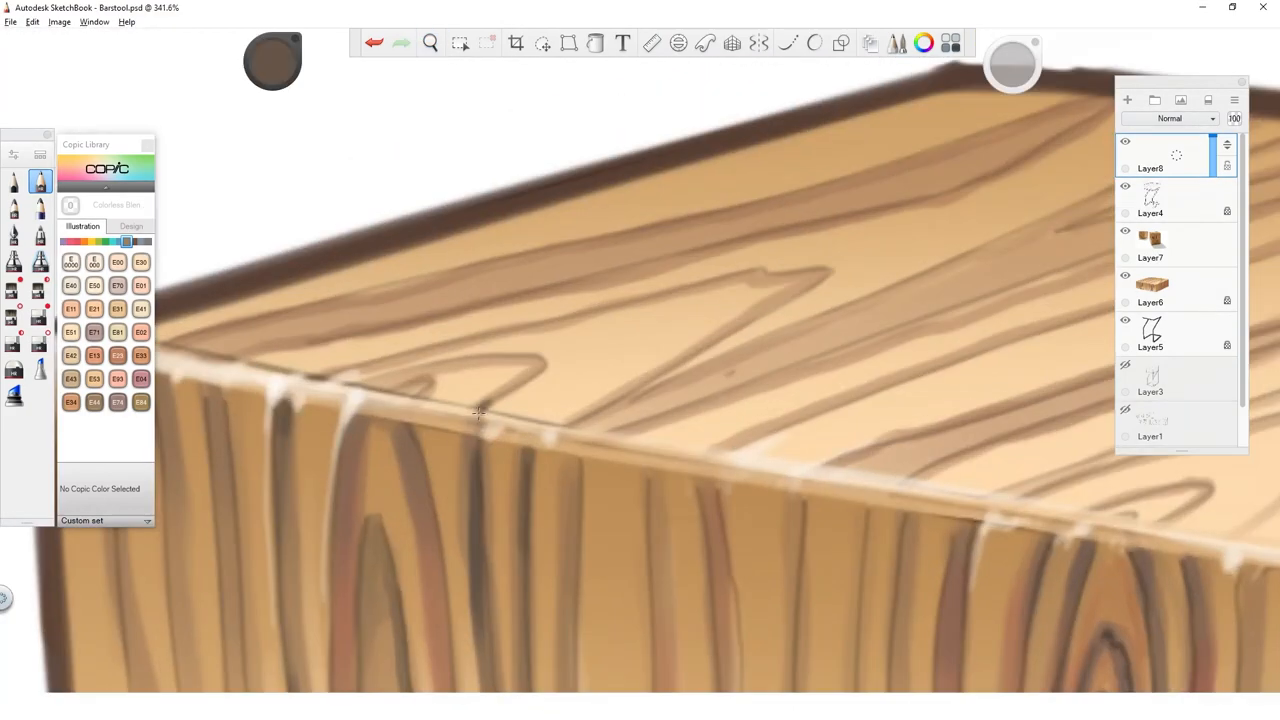
scroll(down, 3)
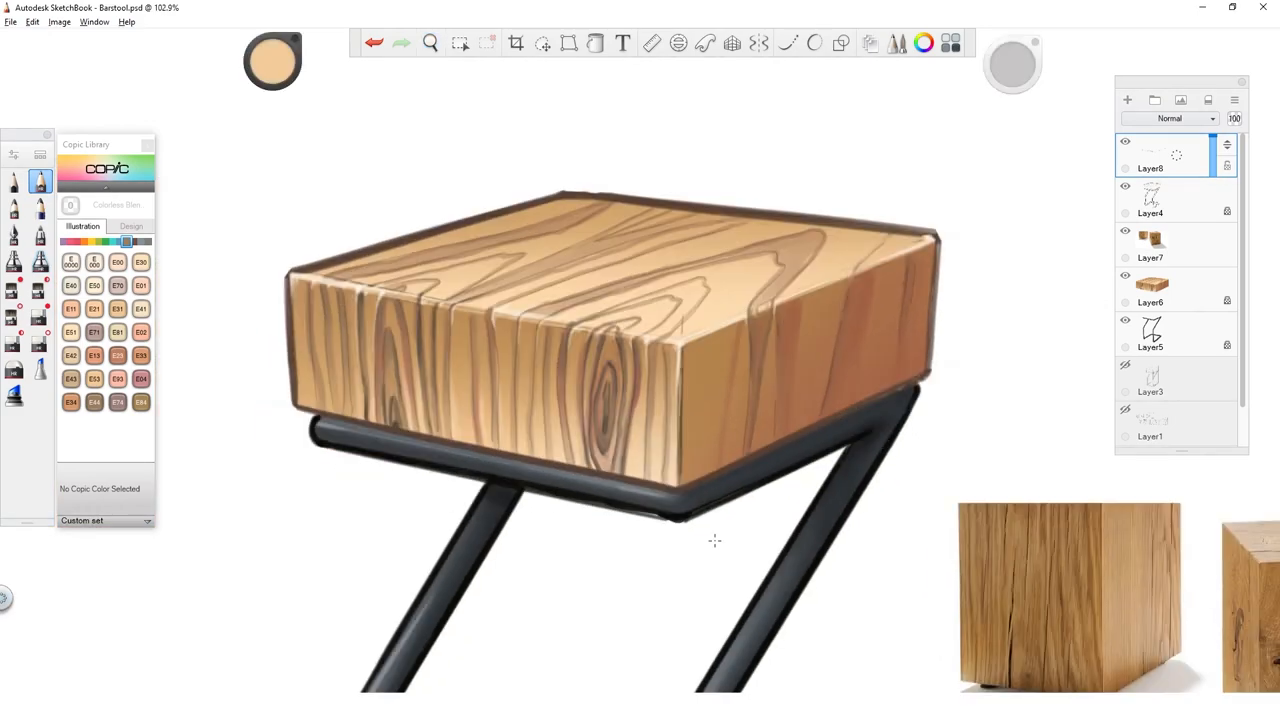
Import the speckled metal texture, add a new layer, and start distorting the duplicate.
click(543, 43)
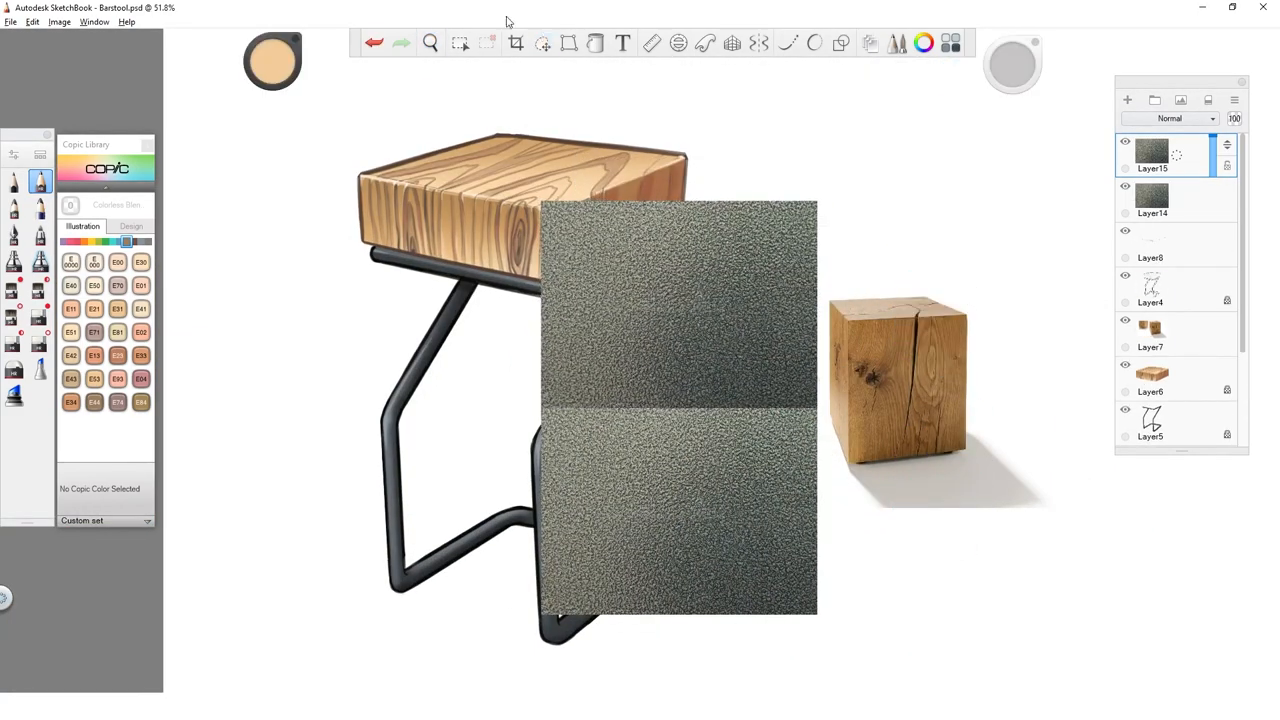
click(568, 43)
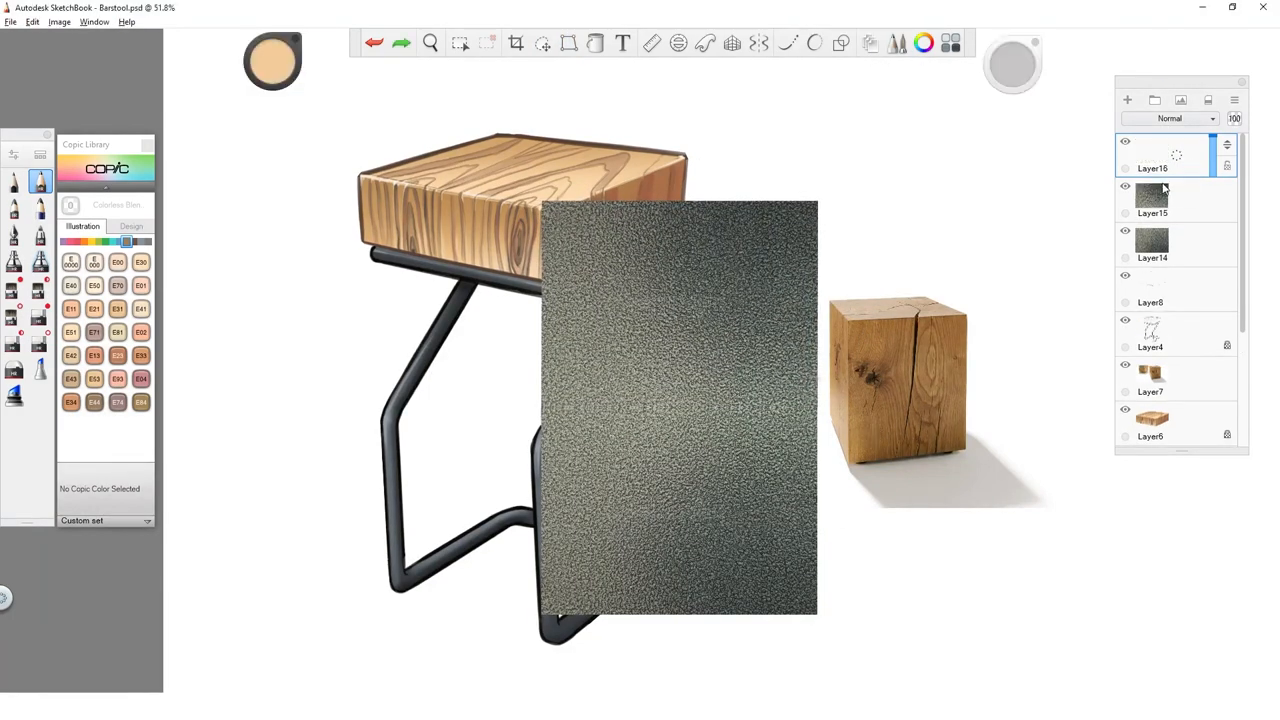
click(568, 43)
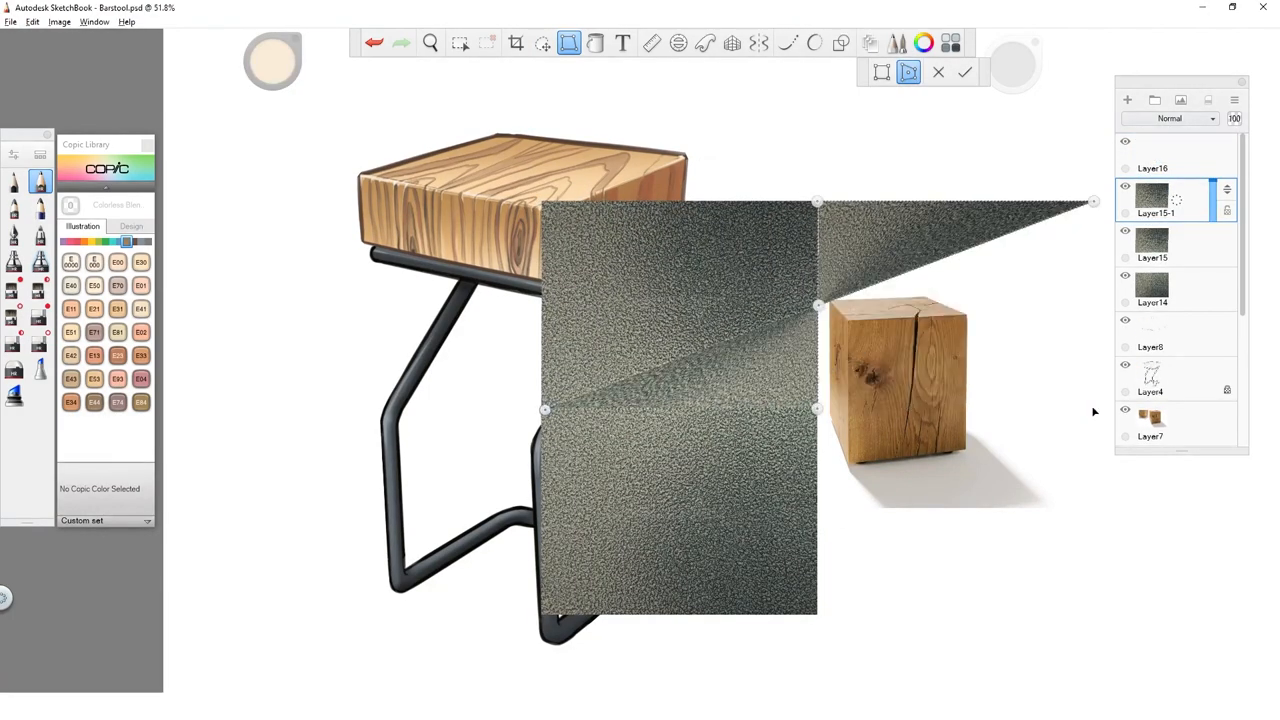